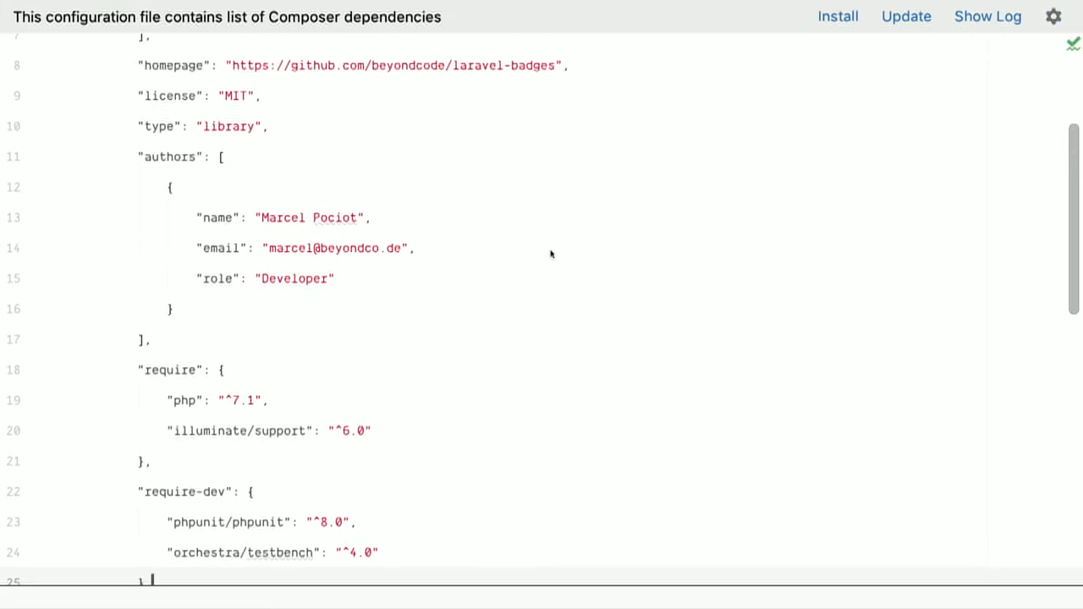
- Scroll up through composer.json, then open tests/ExampleTest.php showing its true_is_true test
{"action": "scroll", "scroll_direction": "up", "scroll_amount": 3}
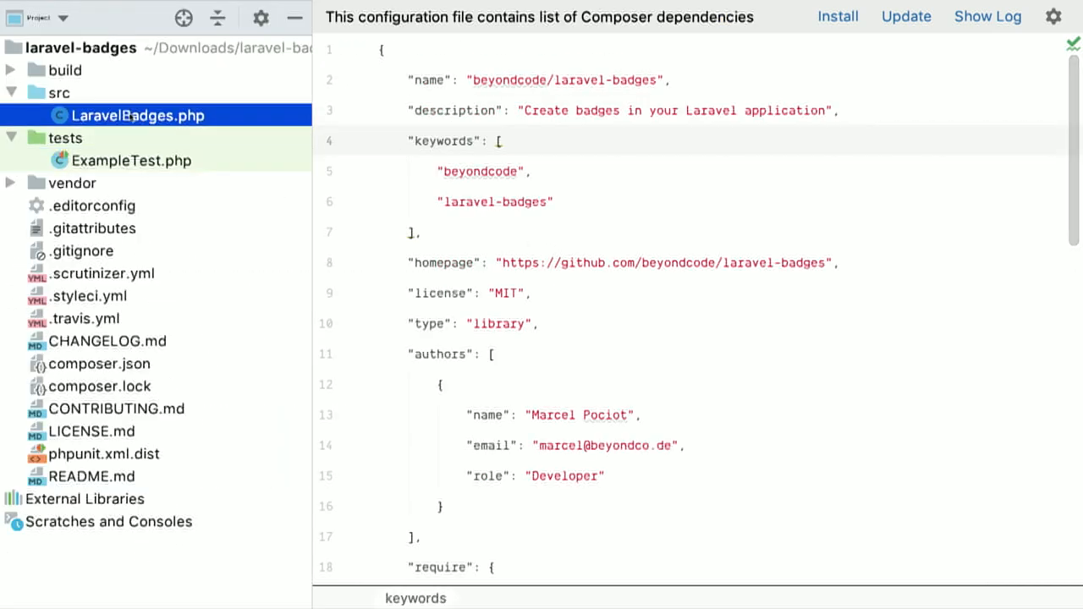
{"action": "left_click", "coordinate": [132, 160]}
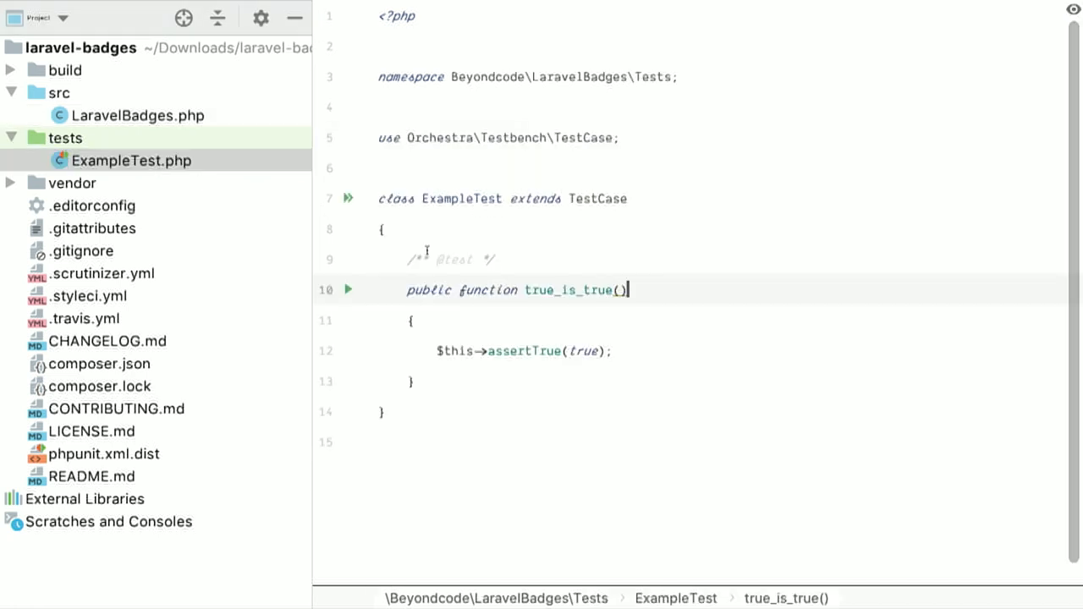